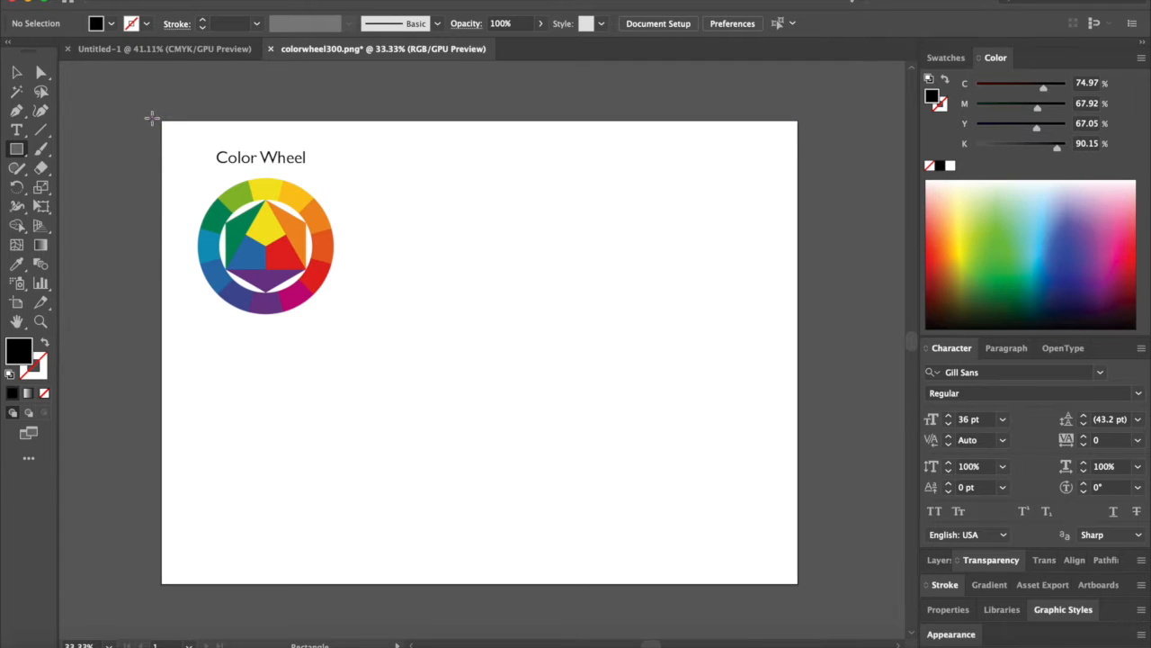
Frame the color wheel and title with an unfilled square outline, then move them to the lower-right corner.
{"action": "left_click_drag", "start_coordinate": [155, 121], "coordinate": [371, 340]}
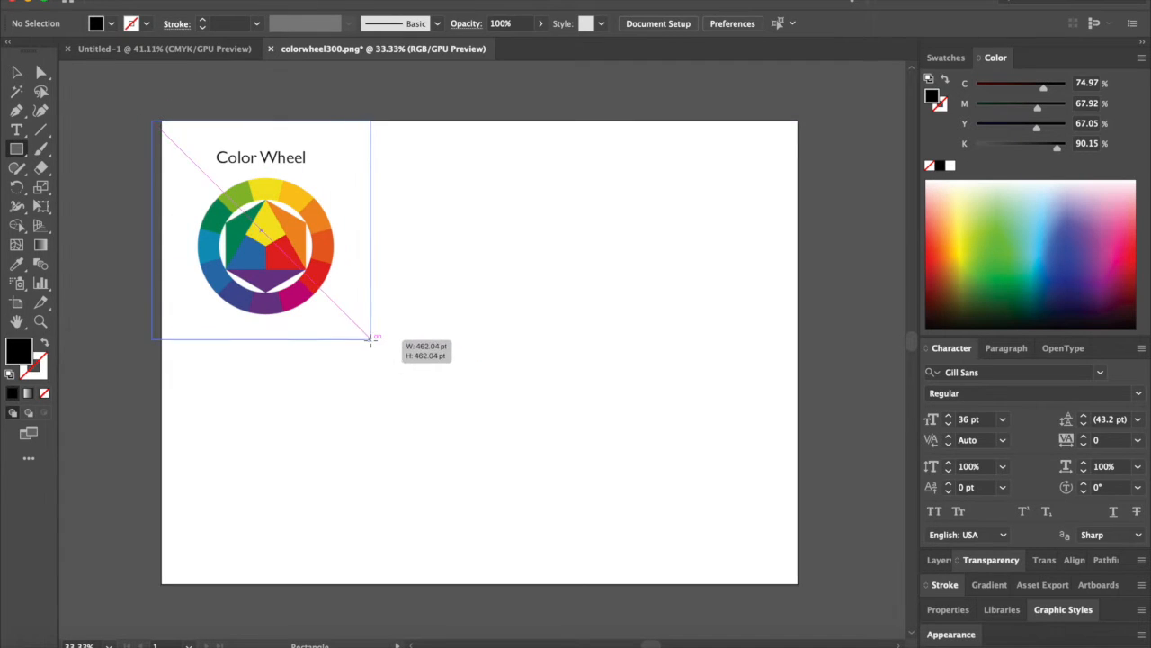
{"action": "left_click_drag", "start_coordinate": [162, 133], "coordinate": [369, 339]}
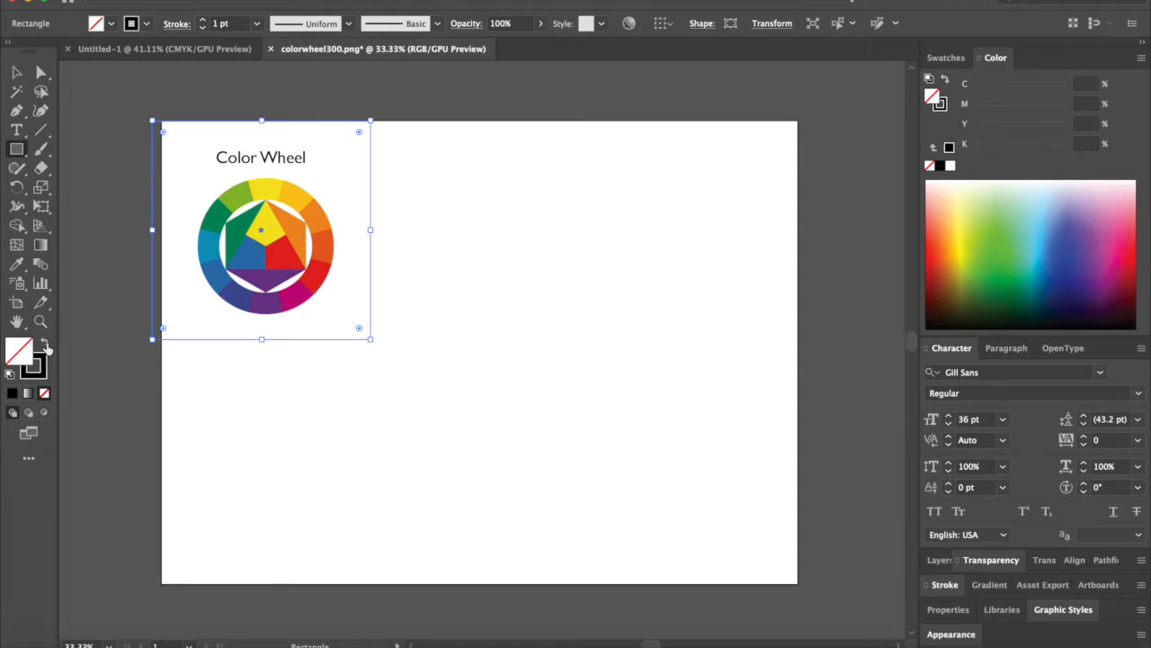
{"action": "left_click", "coordinate": [16, 74]}
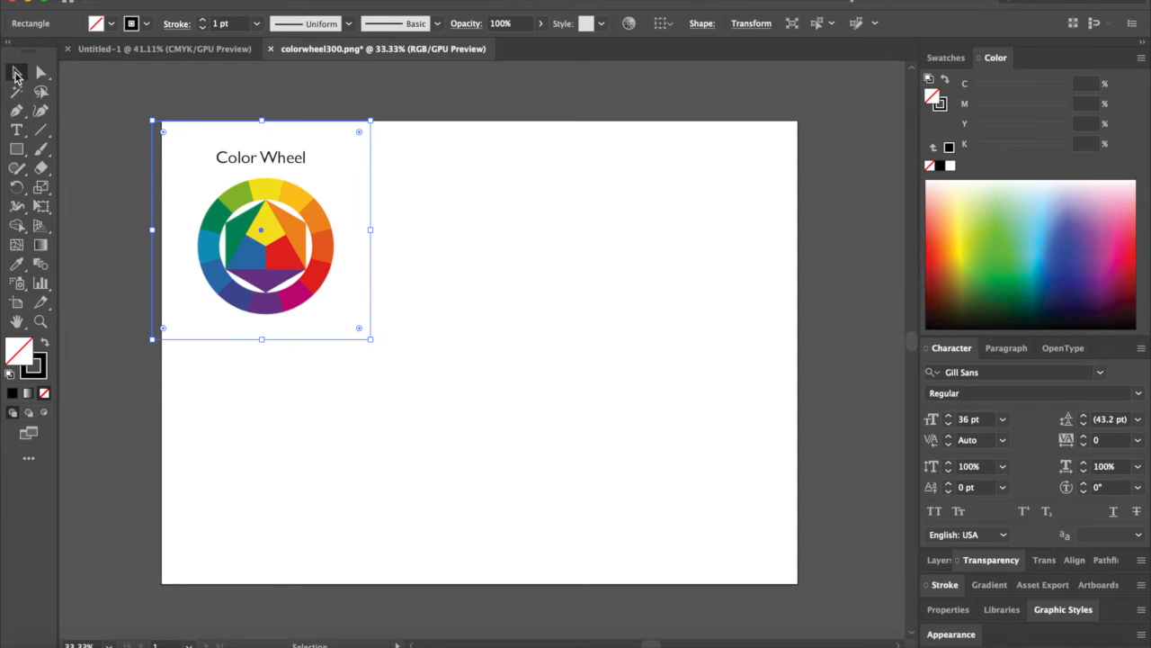
{"action": "left_click", "coordinate": [333, 466]}
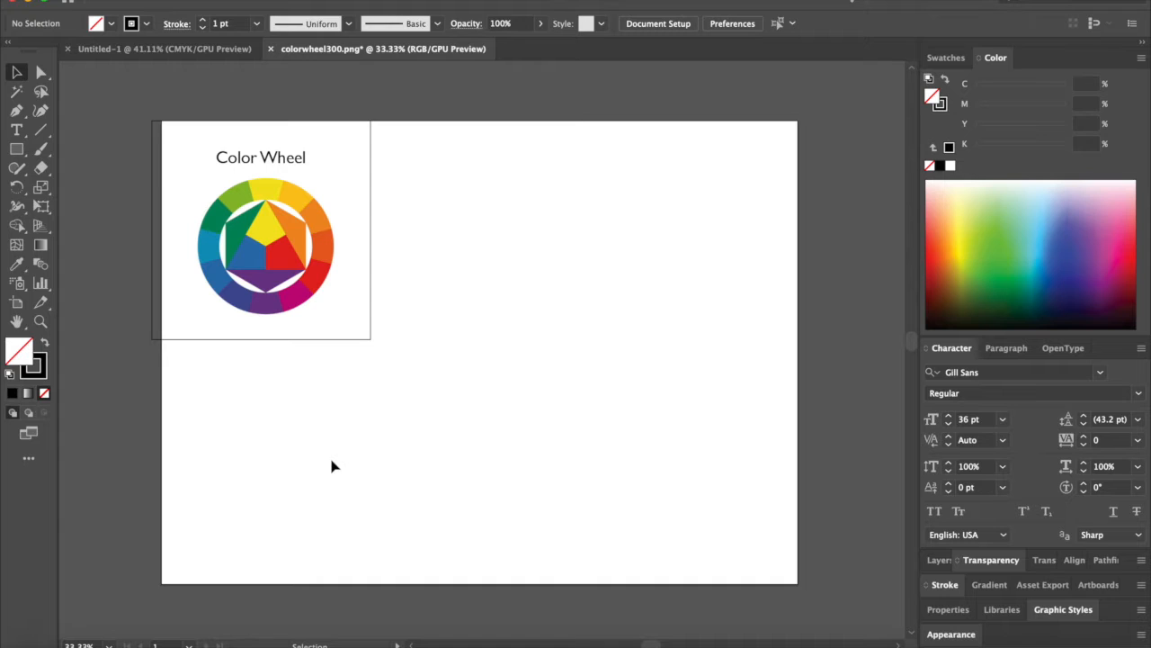
{"action": "mouse_move", "coordinate": [154, 284]}
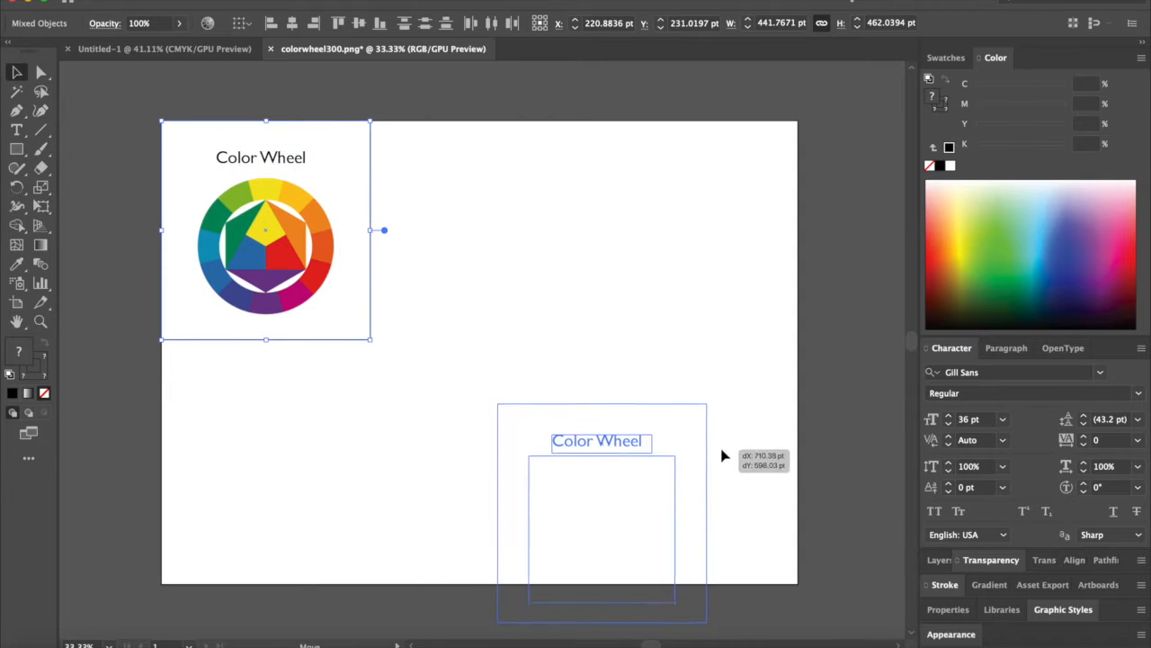
{"action": "left_click_drag", "start_coordinate": [265, 248], "coordinate": [675, 458]}
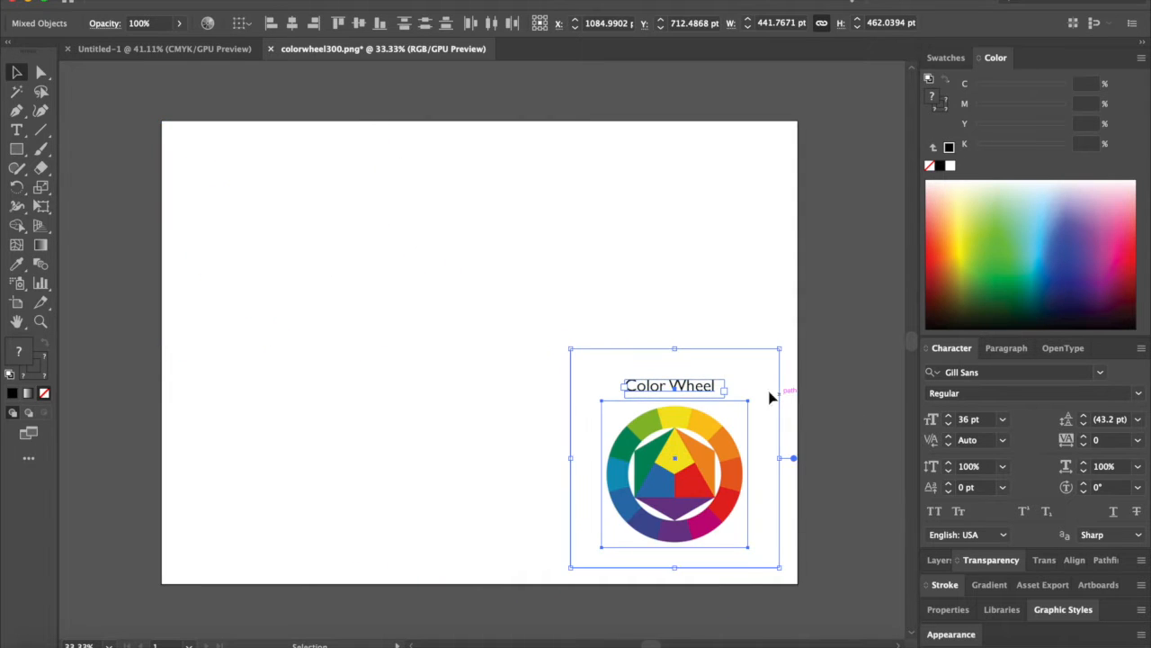
{"action": "left_click", "coordinate": [423, 357]}
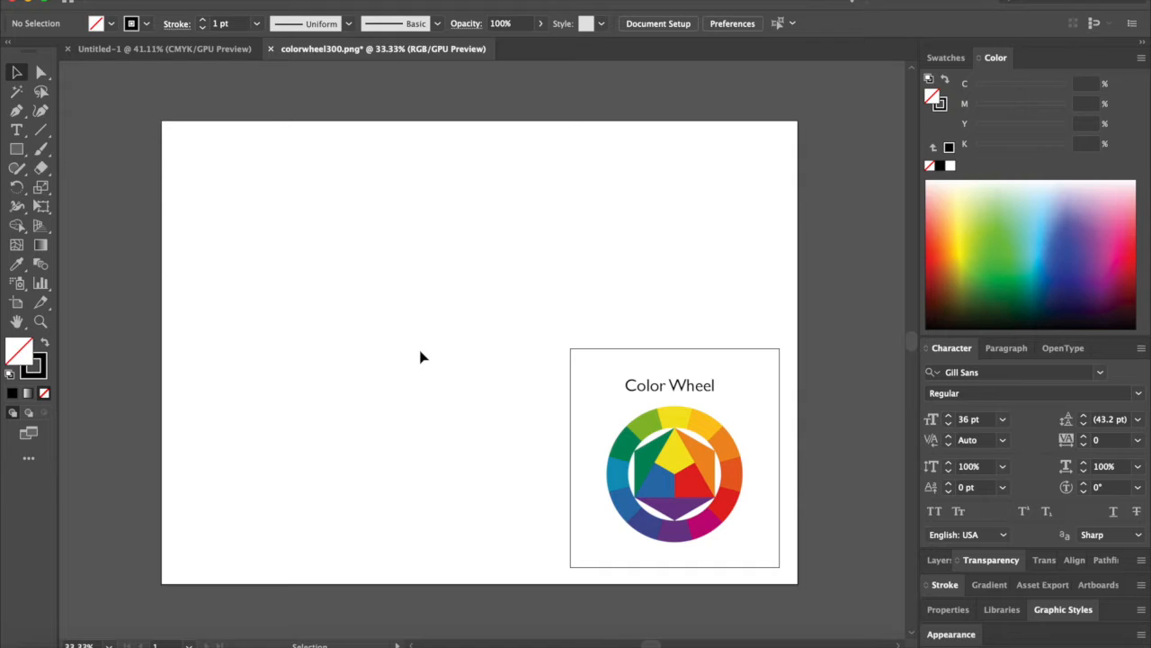
{"action": "mouse_move", "coordinate": [16, 151]}
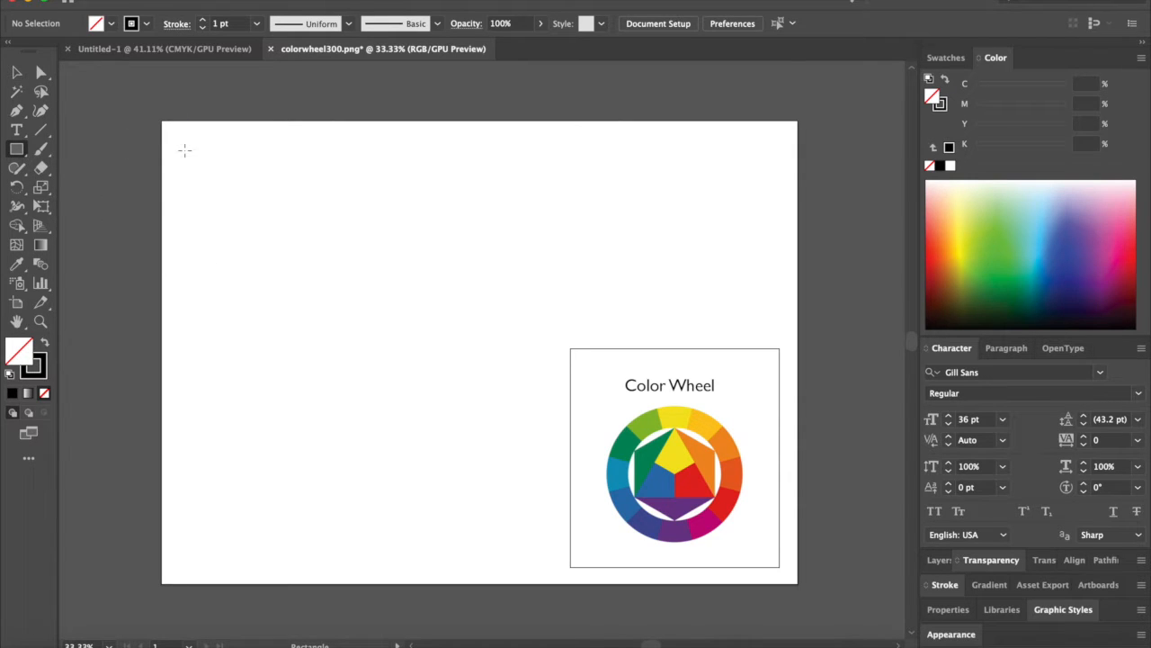
Draw a 5 pt outlined square top-left holding a half-disc, rotated triangles and a narrower rectangle.
{"action": "left_click_drag", "start_coordinate": [185, 146], "coordinate": [353, 328]}
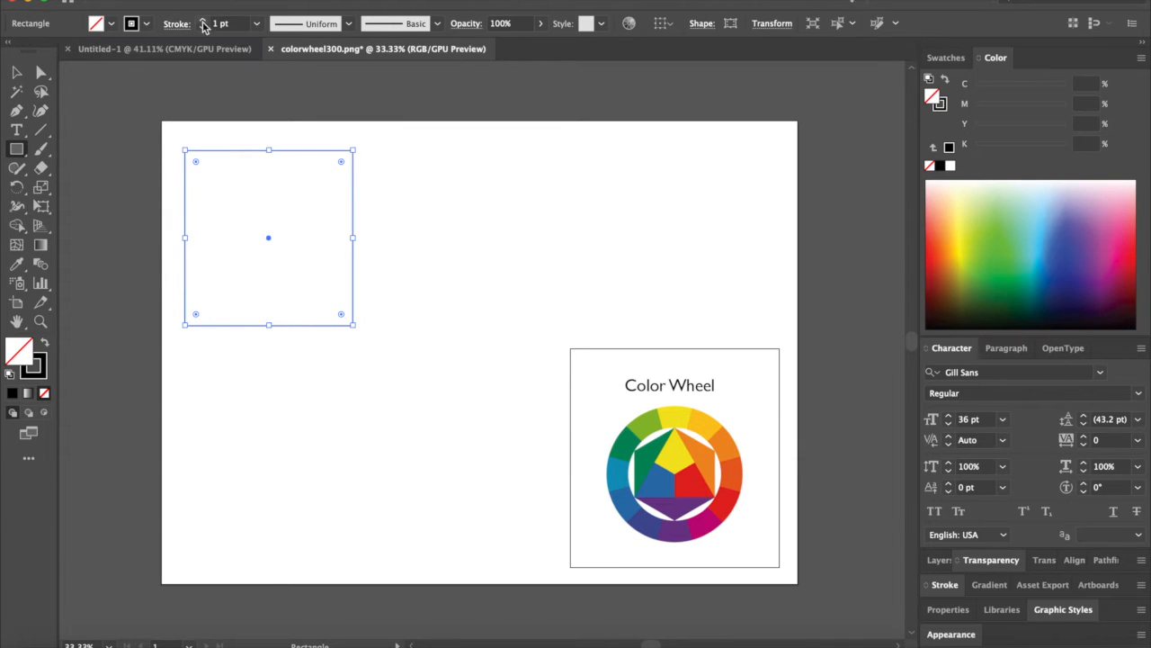
{"action": "left_click", "coordinate": [202, 23]}
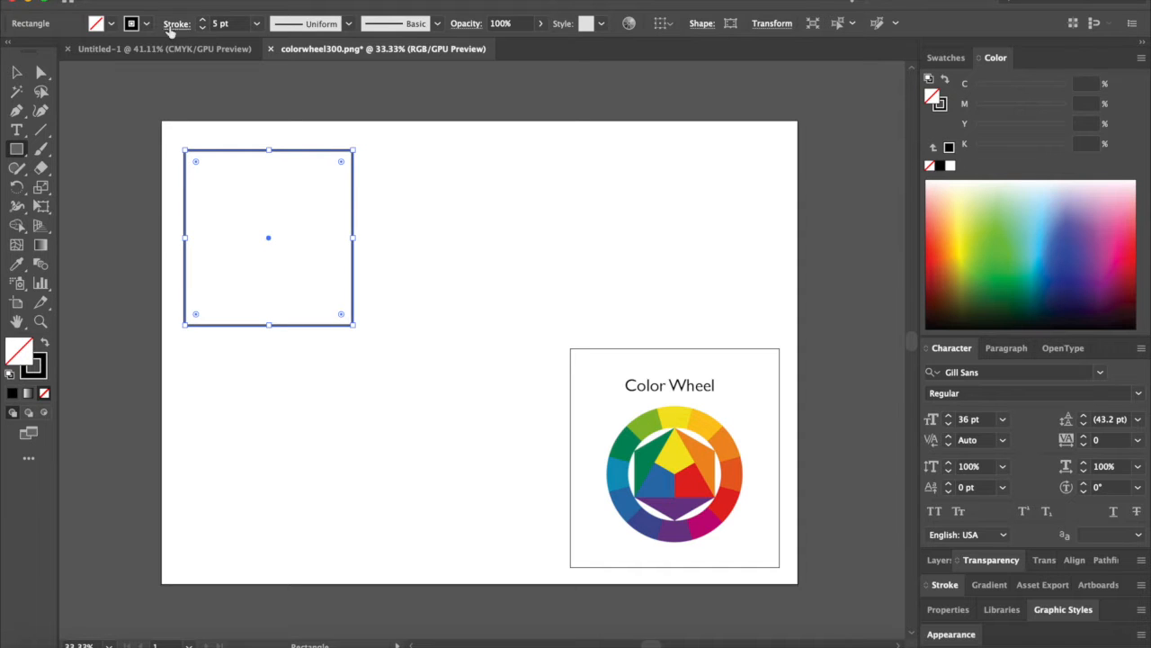
{"action": "left_click", "coordinate": [430, 370]}
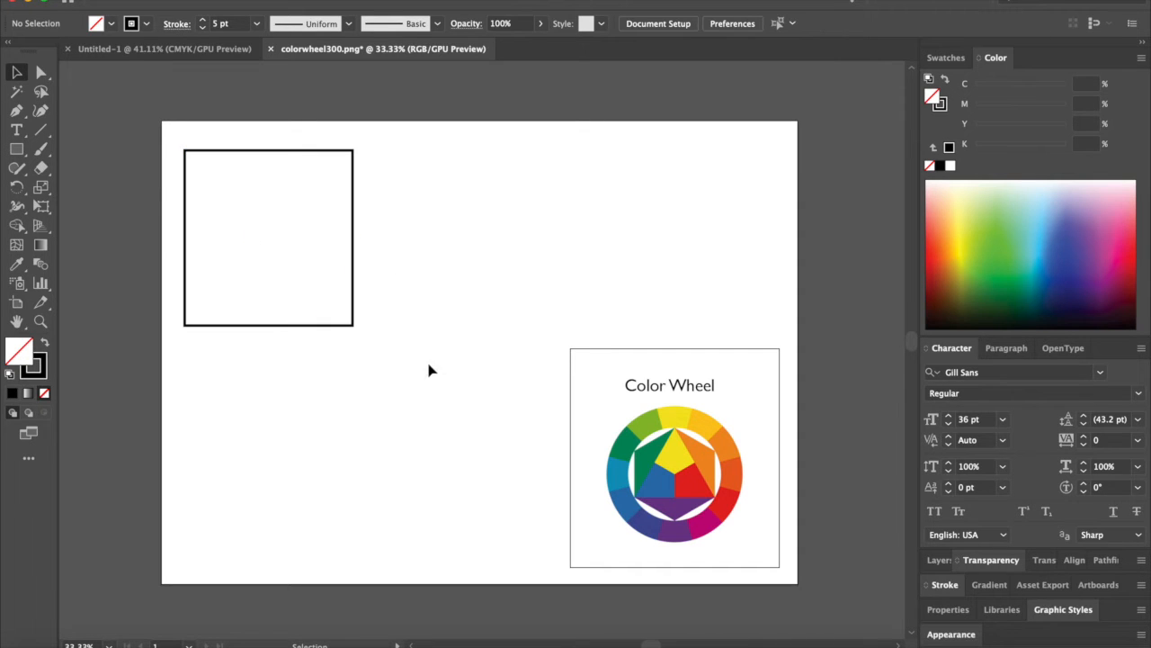
{"action": "left_click", "coordinate": [17, 148]}
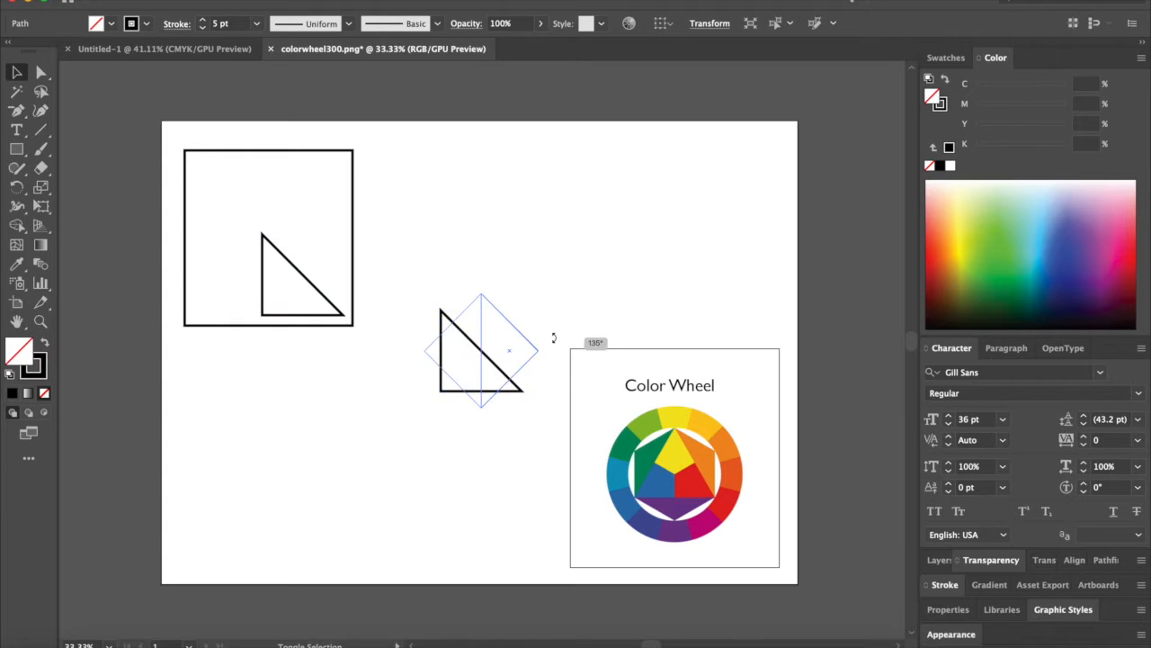
{"action": "left_click_drag", "start_coordinate": [481, 351], "coordinate": [288, 216]}
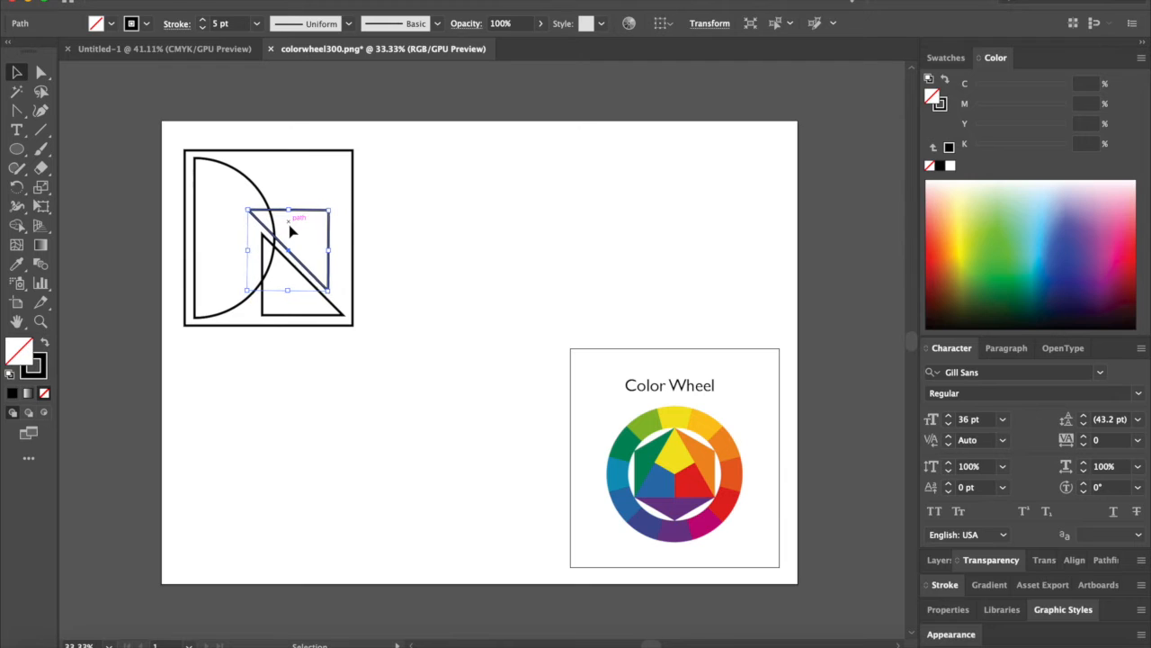
{"action": "left_click", "coordinate": [286, 408]}
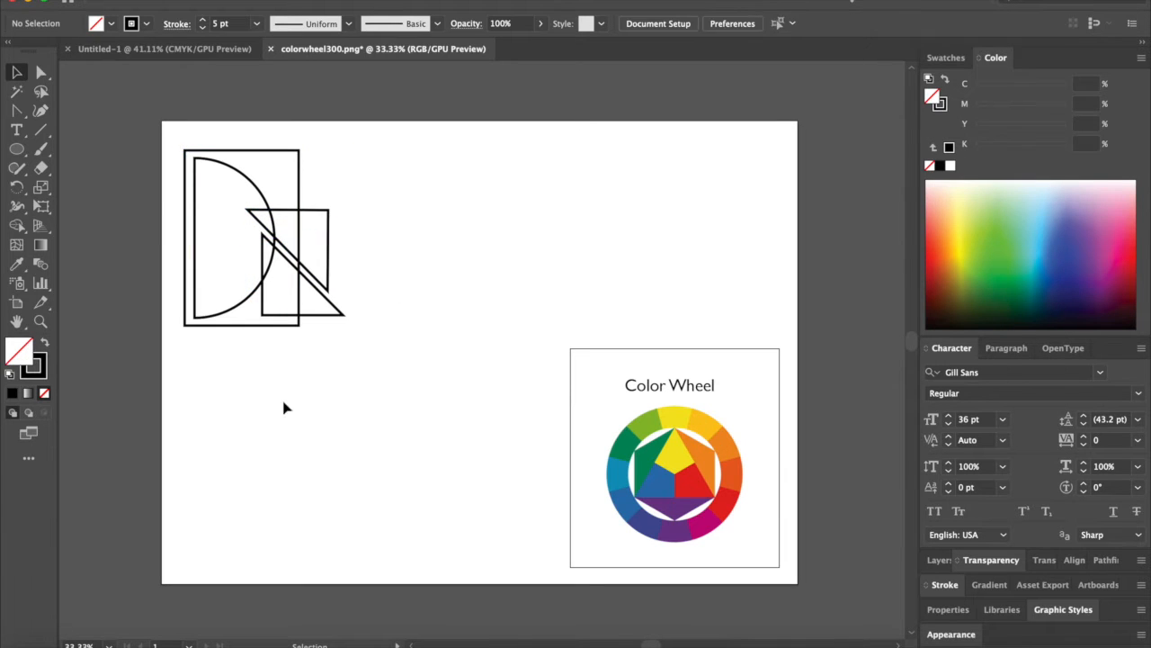
Caption the original design and relabel six duplicates Primary, Secondary, Complementary, Cool, Warm and Achromatic Colors.
{"action": "left_click", "coordinate": [303, 184]}
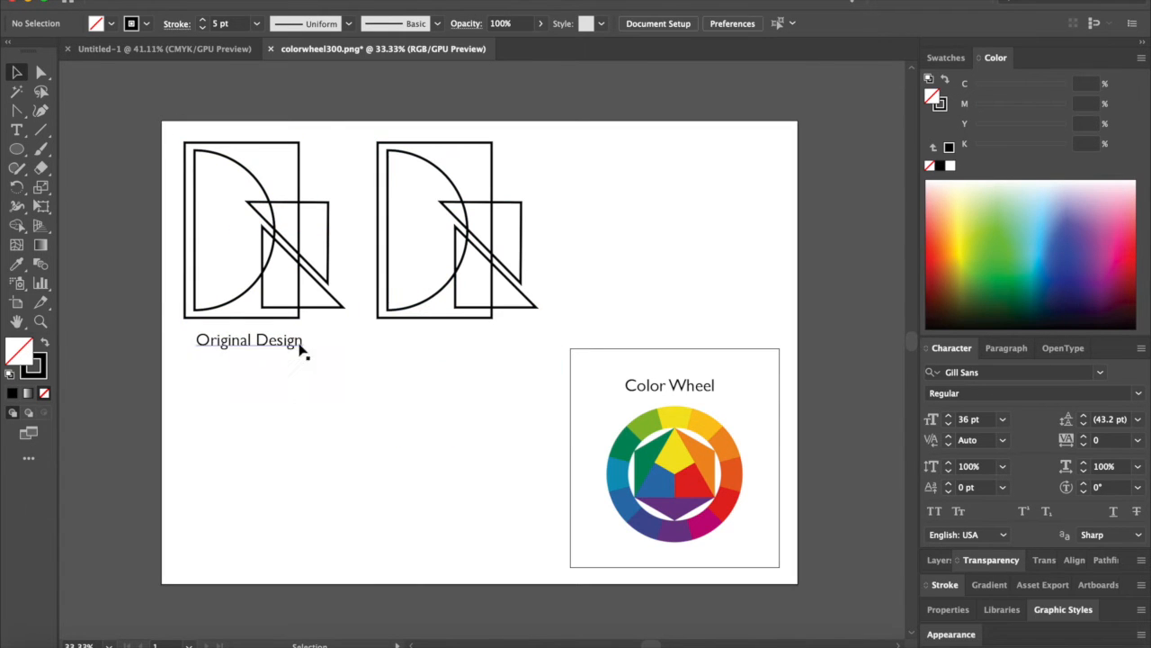
{"action": "type", "text": "Primary Color"}
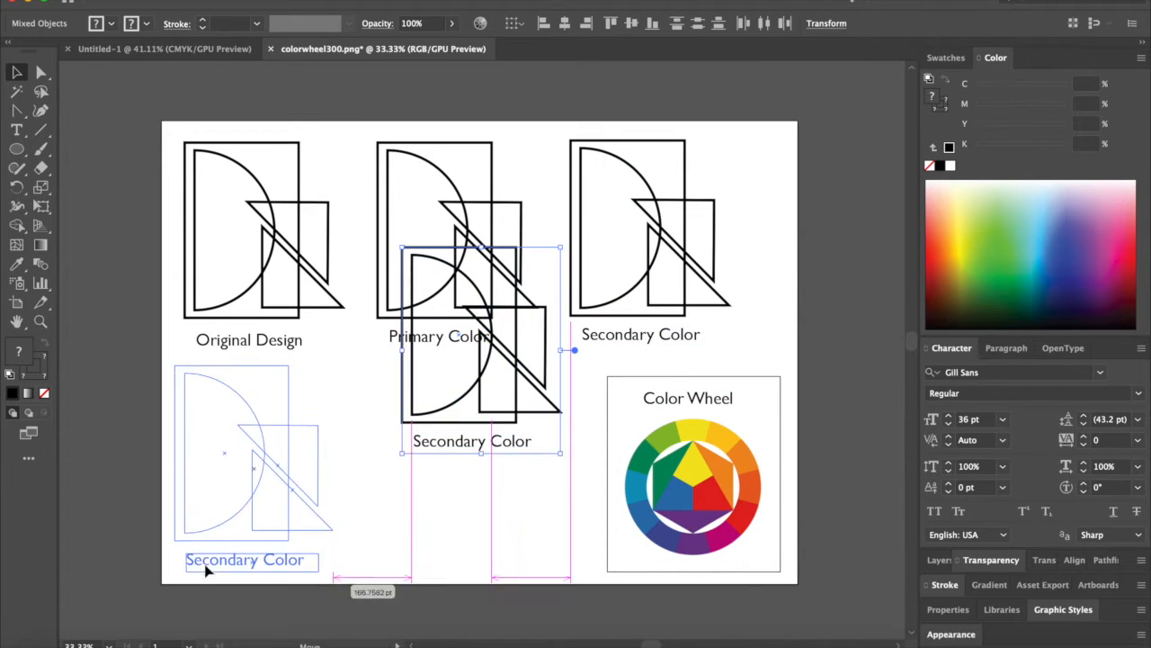
{"action": "double_click", "coordinate": [245, 559]}
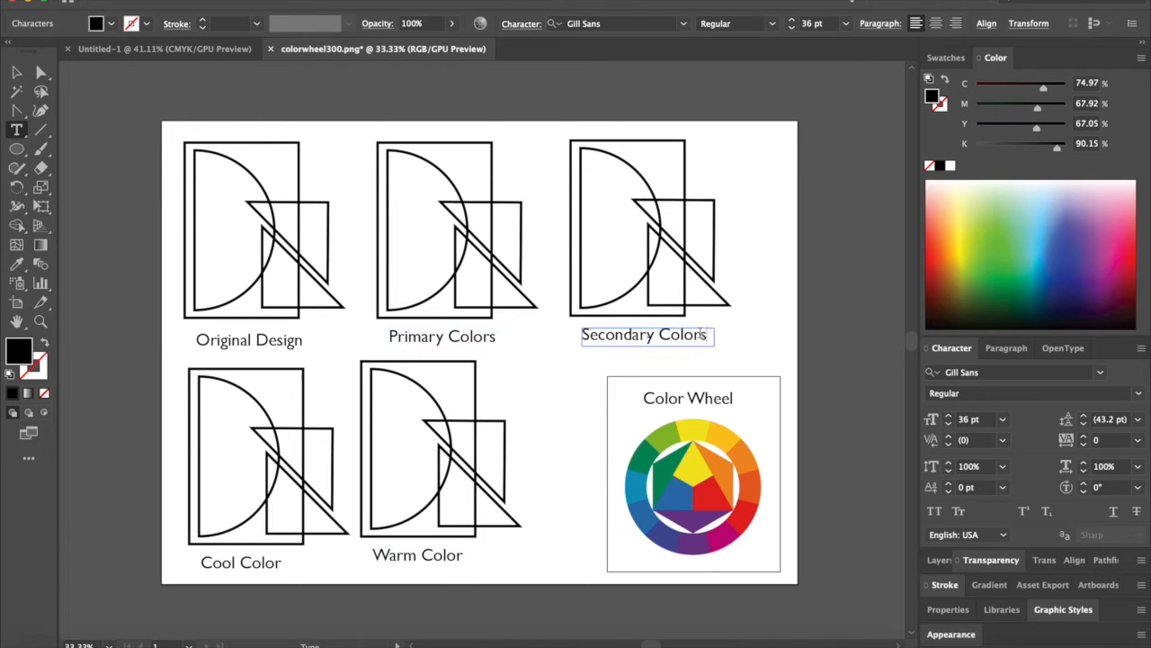
{"action": "left_click", "coordinate": [240, 562]}
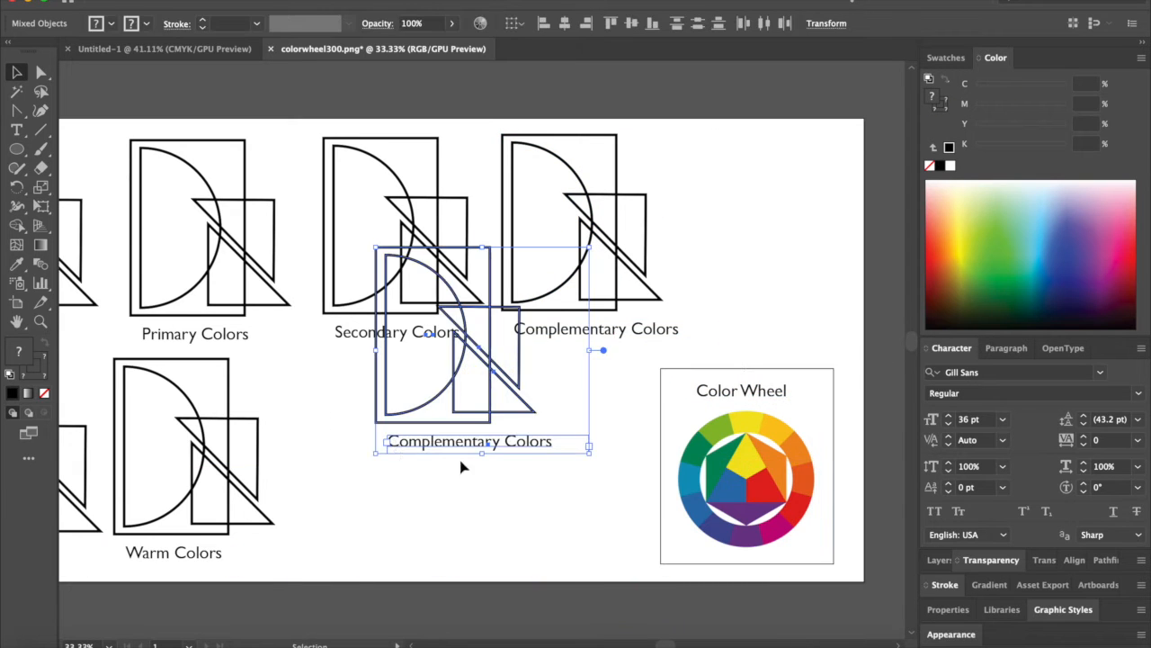
{"action": "double_click", "coordinate": [468, 441]}
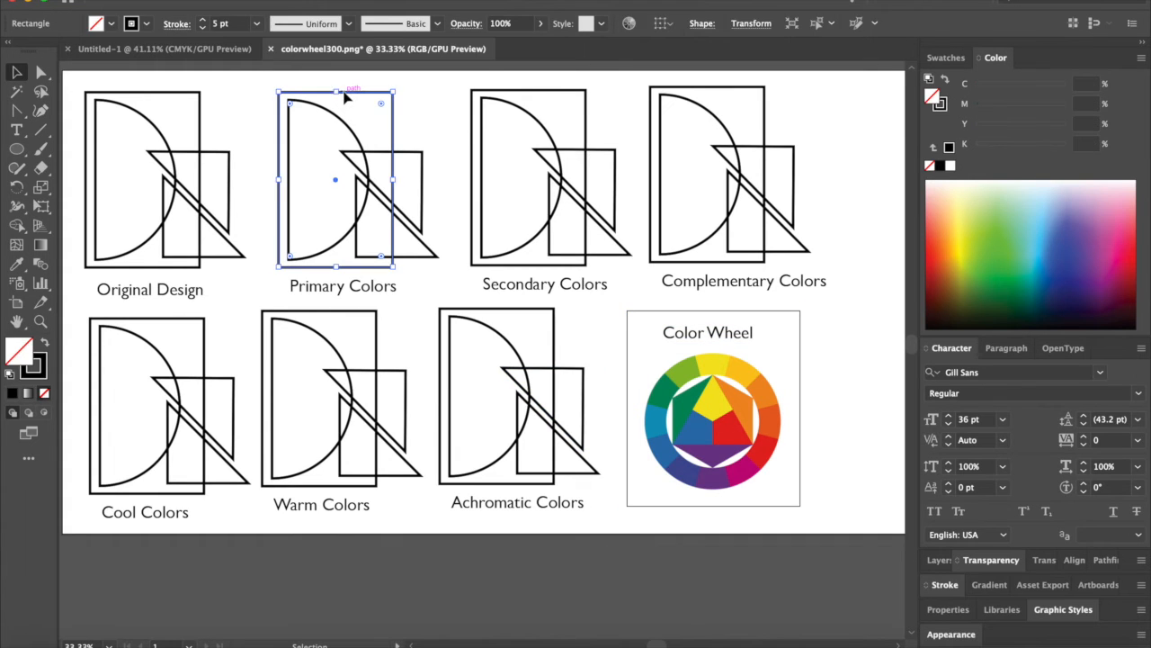
Fill the Primary Colors rectangle and shapes with yellow, blue and red, outlined in white.
{"action": "left_click", "coordinate": [720, 390]}
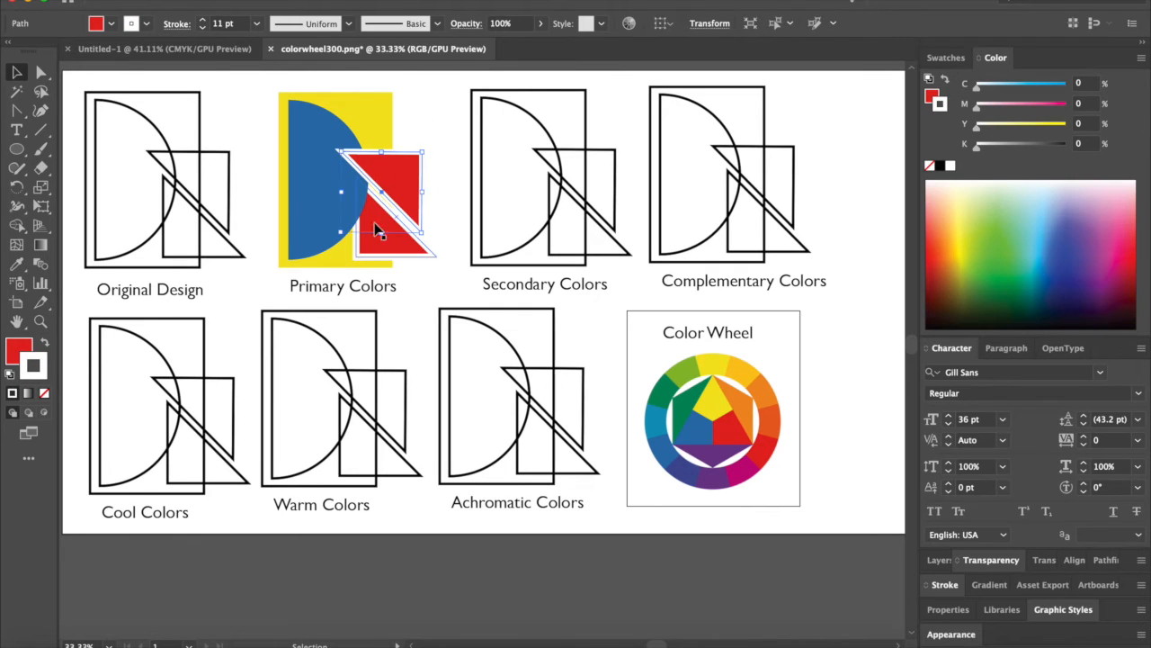
{"action": "left_click_drag", "start_coordinate": [378, 229], "coordinate": [404, 185]}
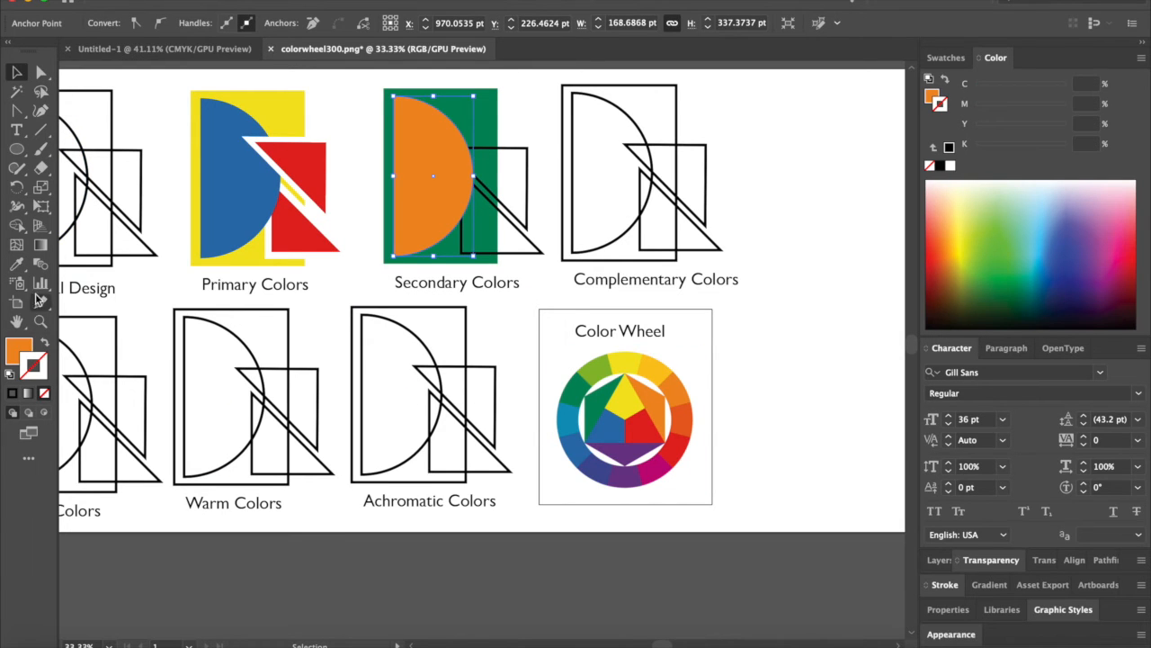
Color the Secondary copy's half-disc orange, triangle purple and square green, with about 14 pt white strokes.
{"action": "left_click", "coordinate": [601, 407]}
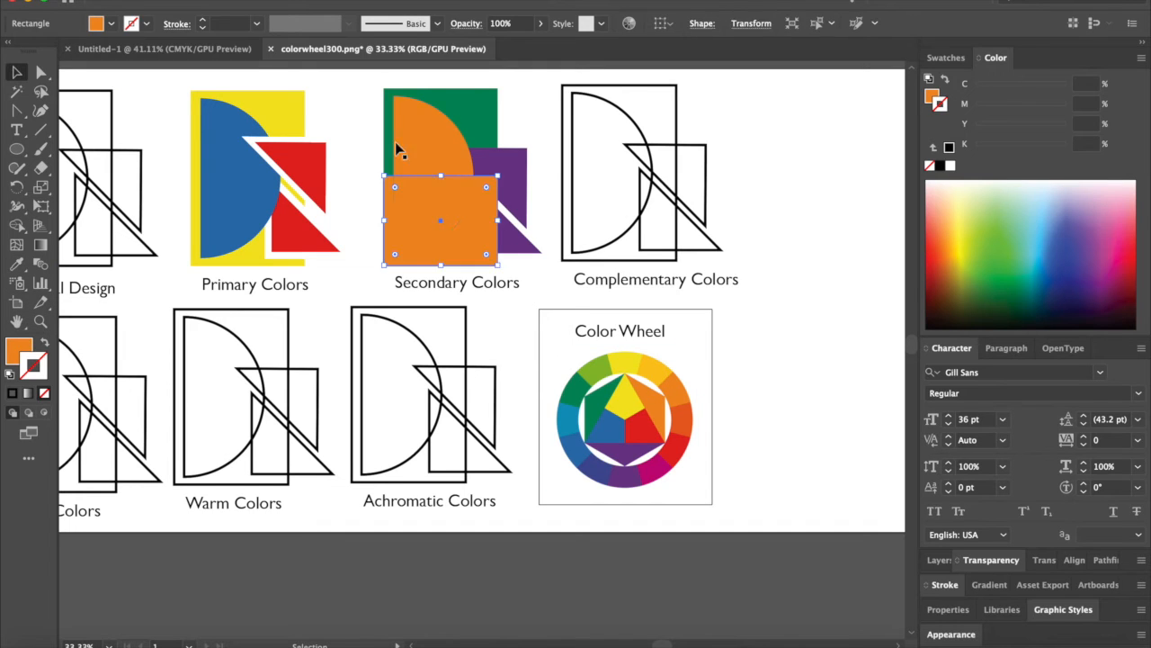
{"action": "left_click", "coordinate": [428, 135]}
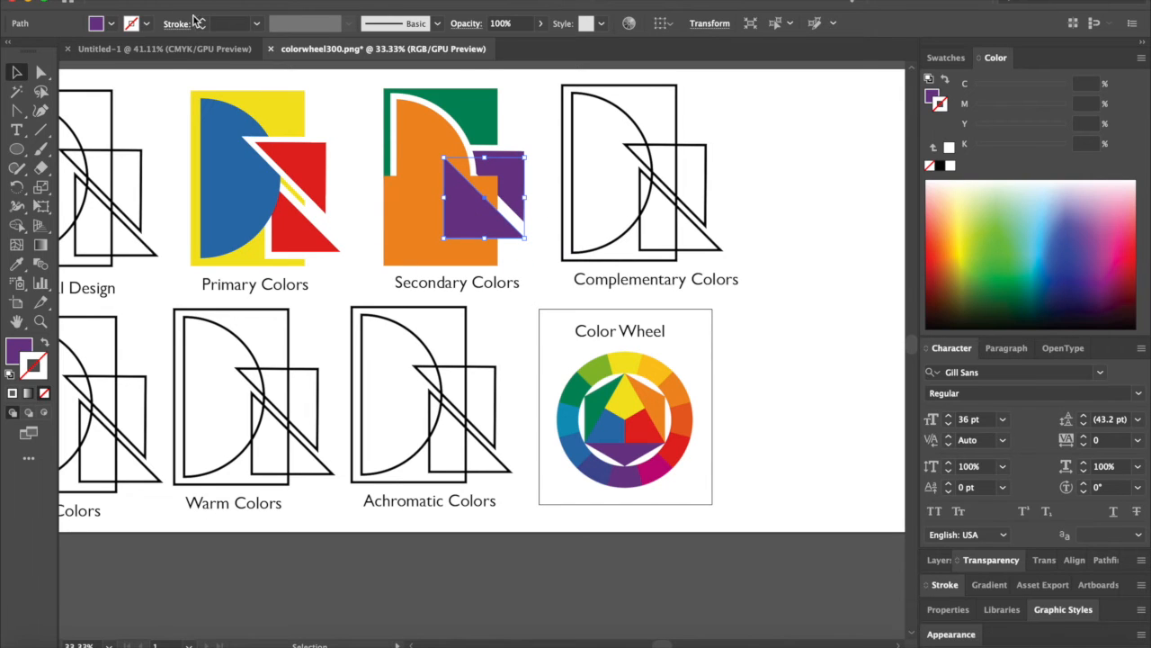
{"action": "left_click", "coordinate": [413, 277]}
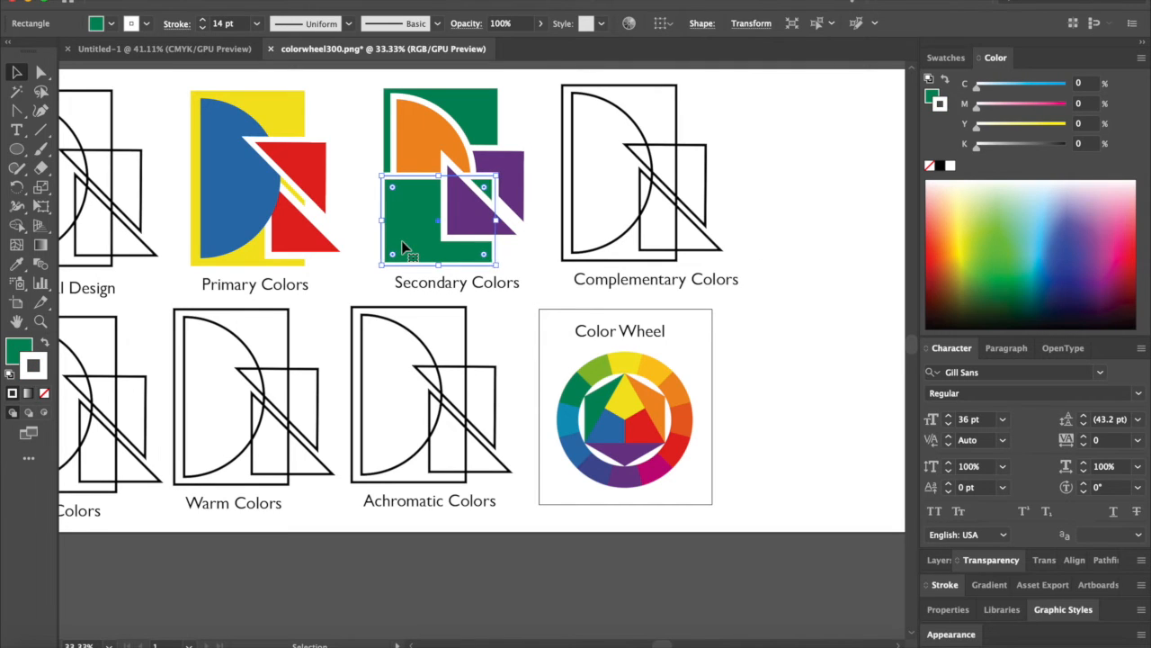
{"action": "left_click", "coordinate": [782, 162]}
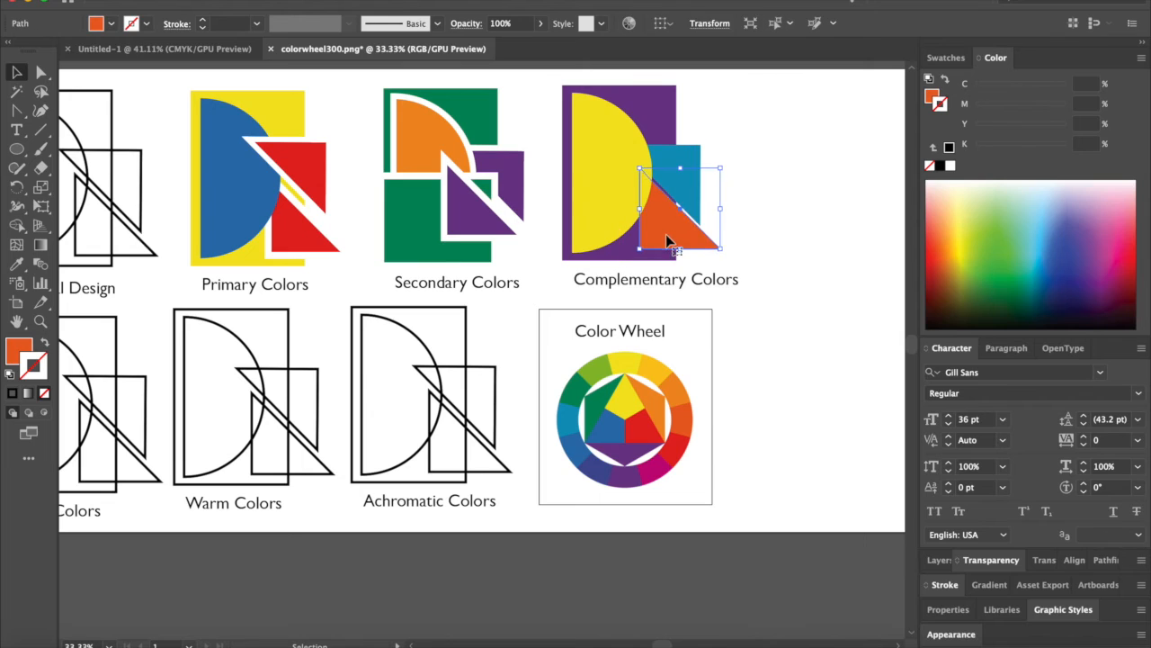
Give the Complementary copy a yellow half-disc, blue square, orange triangle and purple background.
{"action": "left_click", "coordinate": [619, 135]}
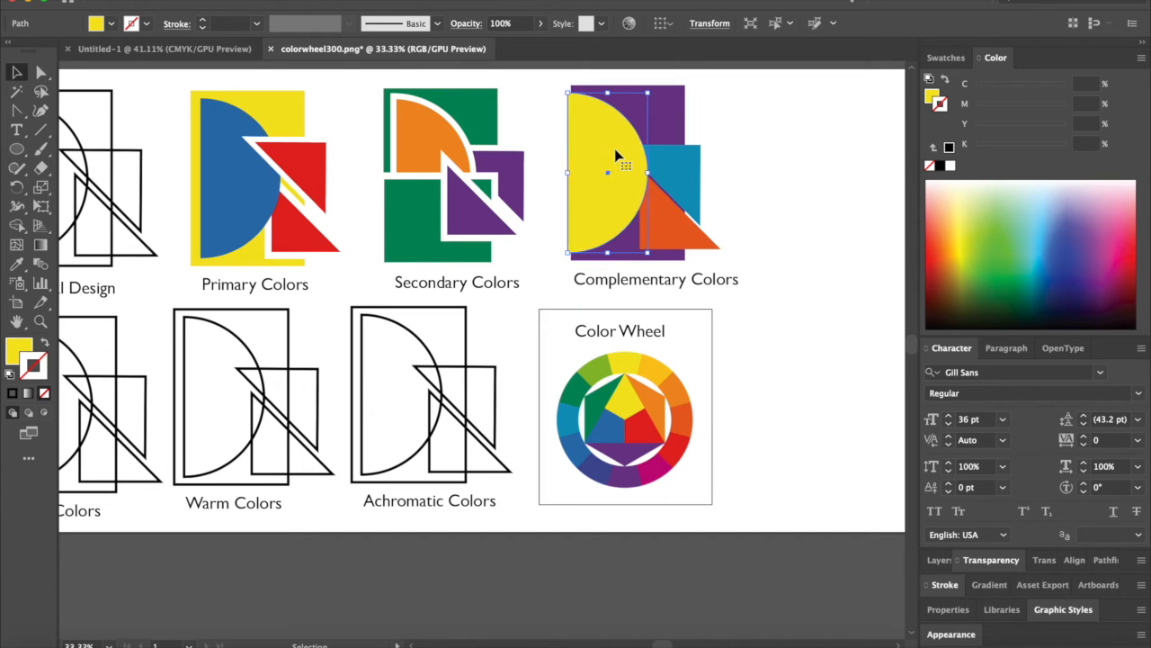
{"action": "left_click", "coordinate": [684, 230]}
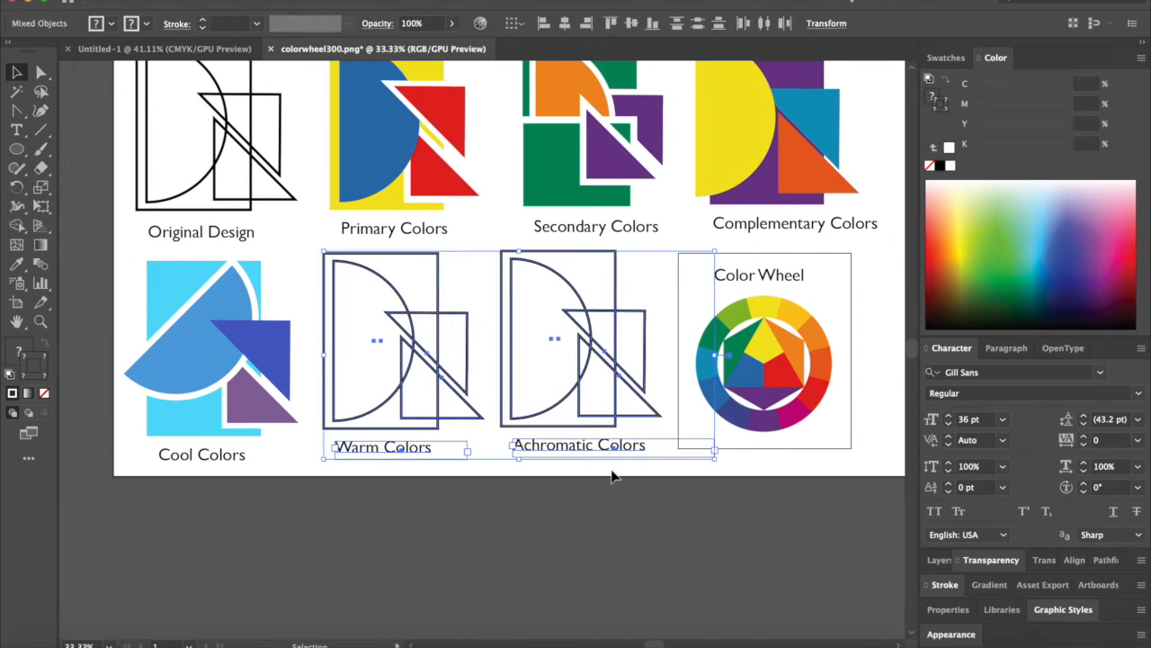
Fill the Warm copy red, yellow, magenta and orange, then grey the Achromatic half-disc and apply Exclude.
{"action": "left_click", "coordinate": [558, 534]}
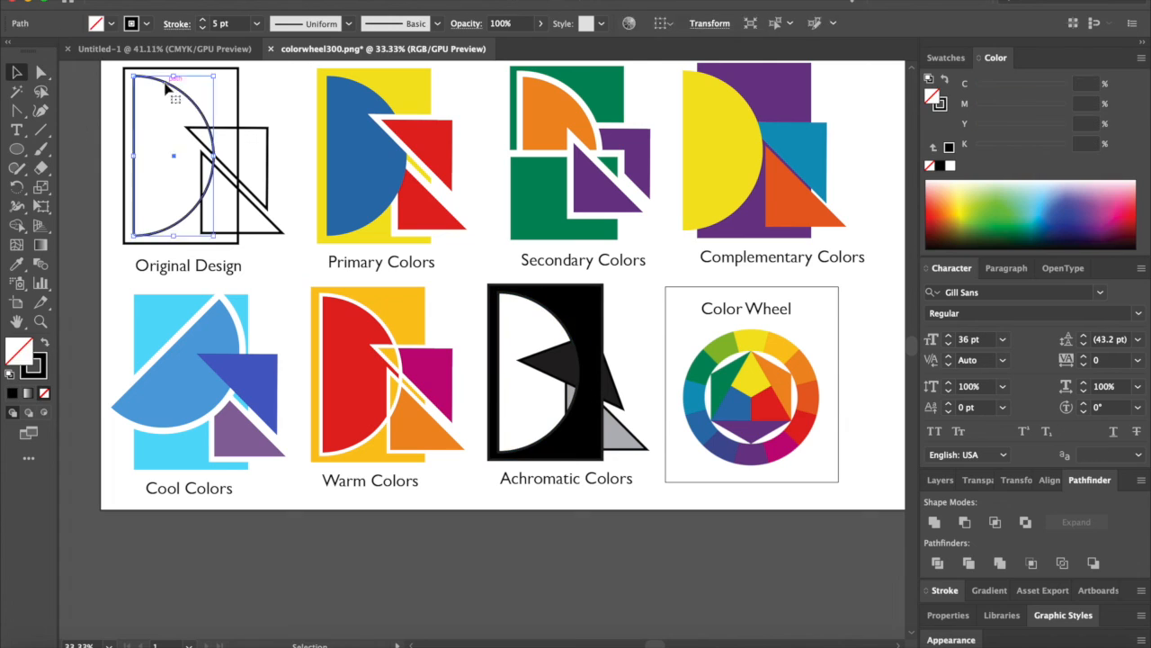
{"action": "left_click", "coordinate": [540, 372]}
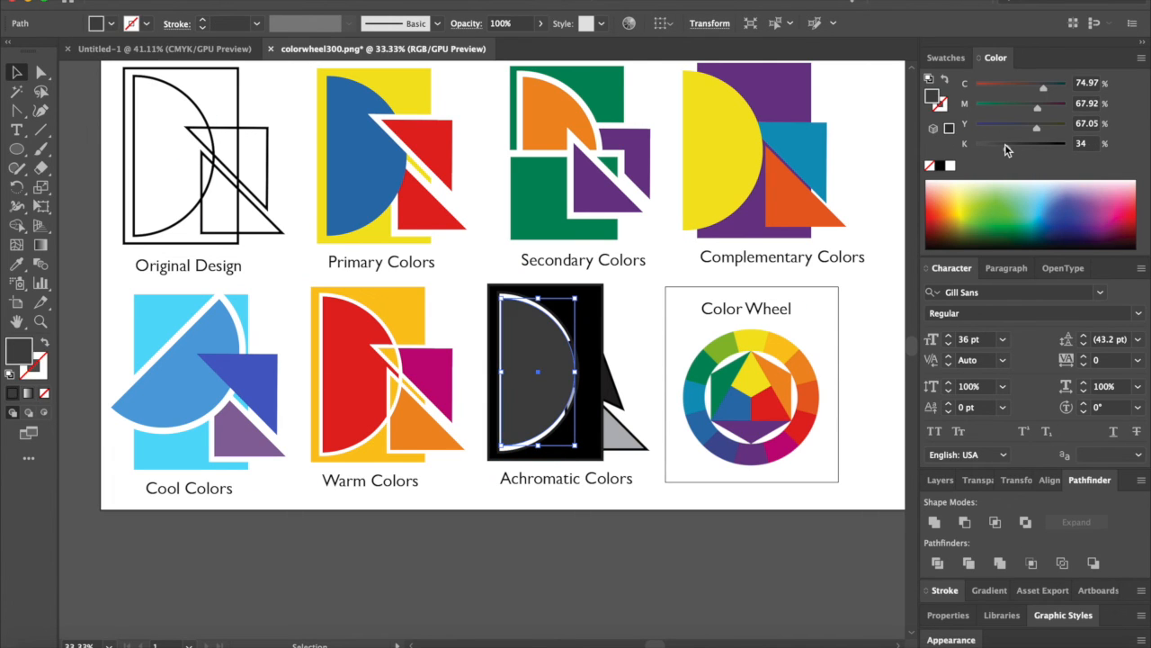
{"action": "left_click", "coordinate": [1025, 522]}
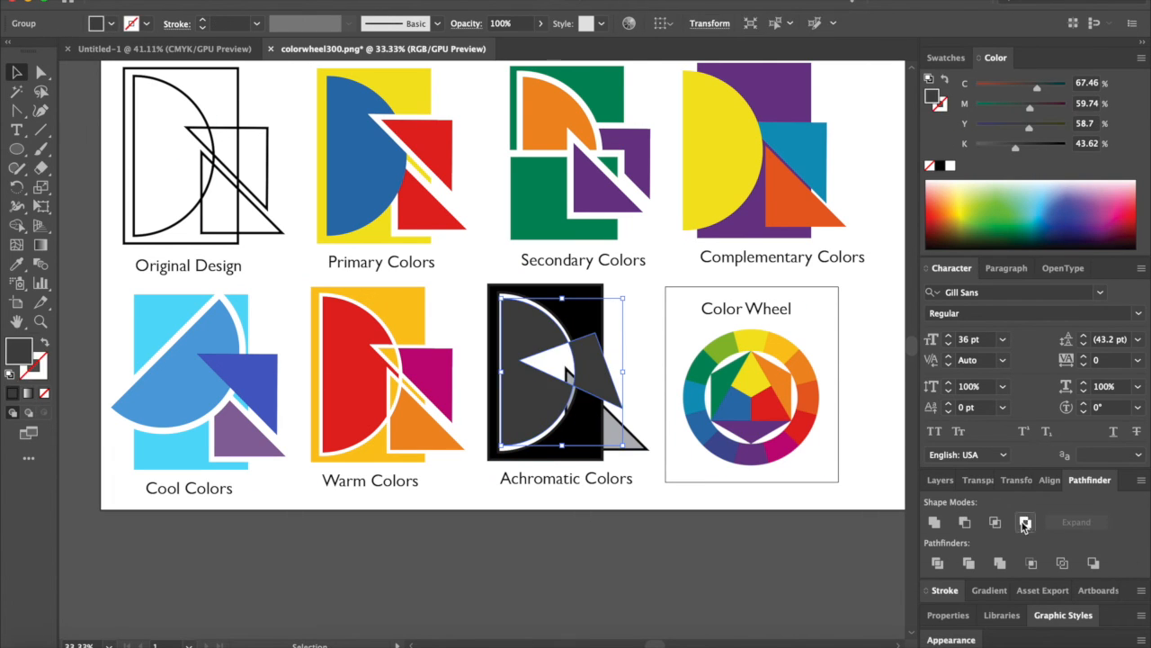
{"action": "left_click", "coordinate": [1025, 521]}
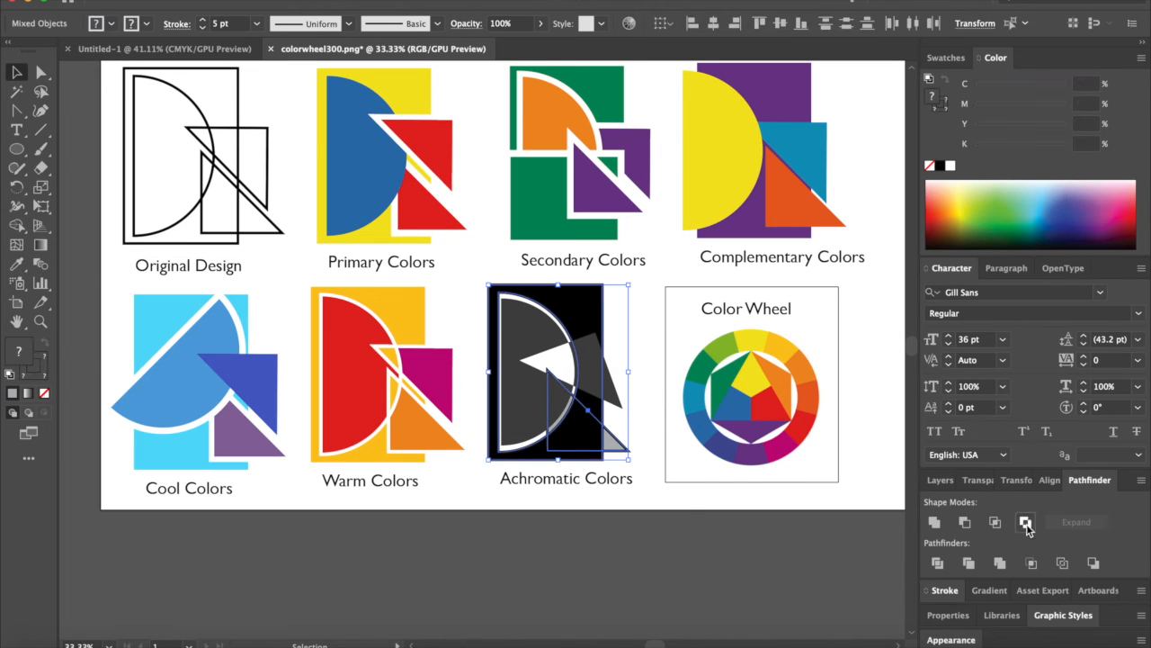